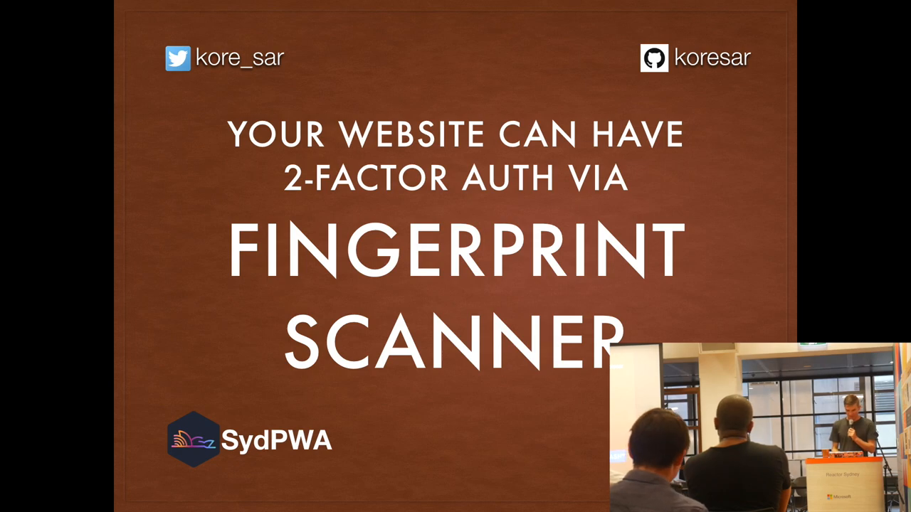
Advance past the use-cases slide to the 'Verifying a credential' slide with verify2FA code
{"action": "key", "text": "Right"}
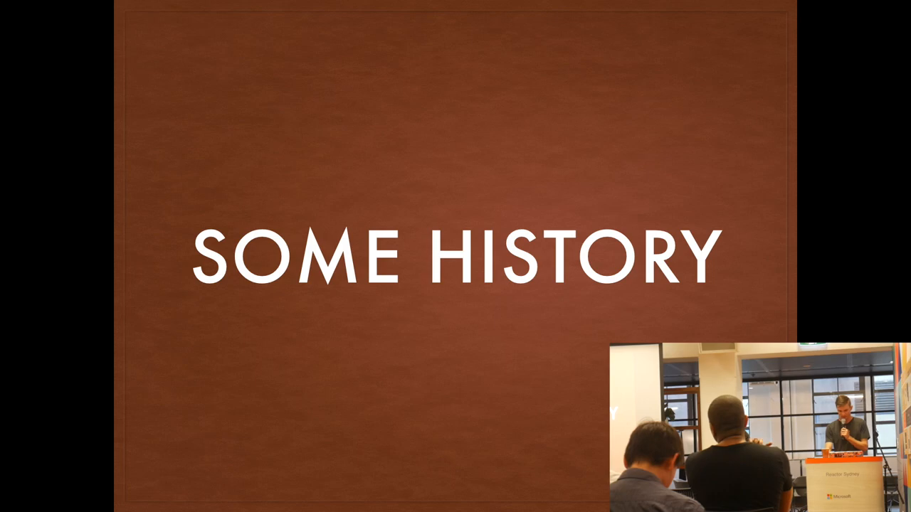
{"action": "key", "text": "Right"}
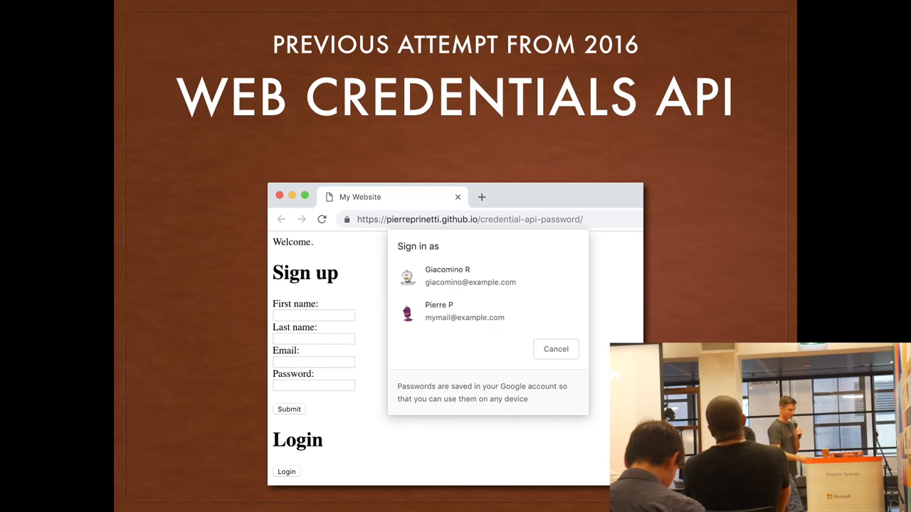
{"action": "key", "text": "Right"}
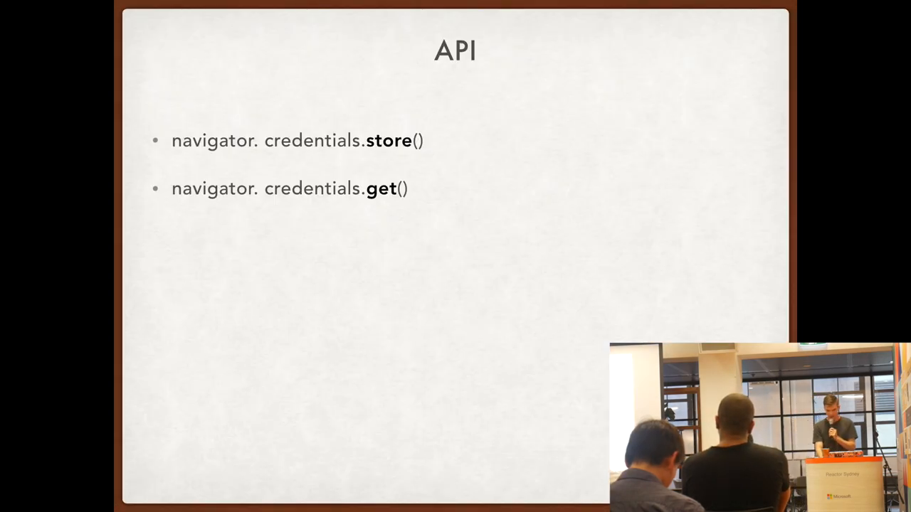
{"action": "key", "text": "Right"}
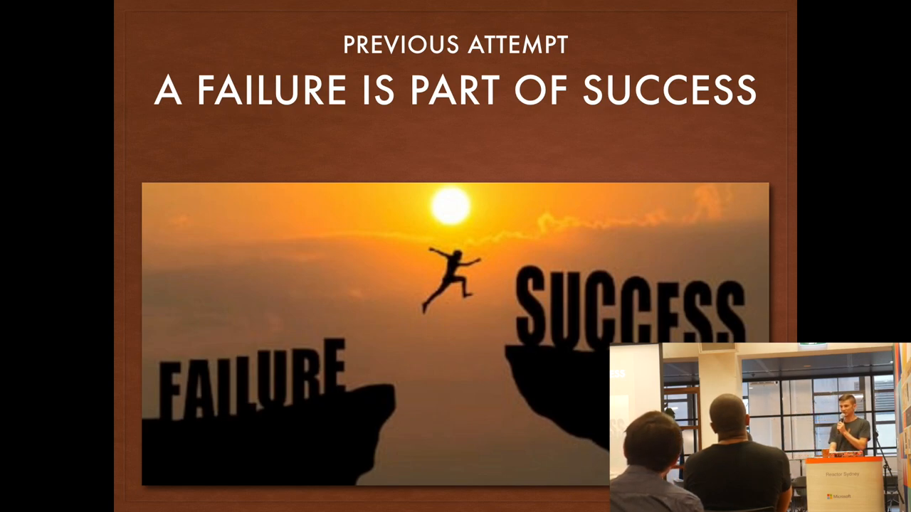
{"action": "key", "text": "Right"}
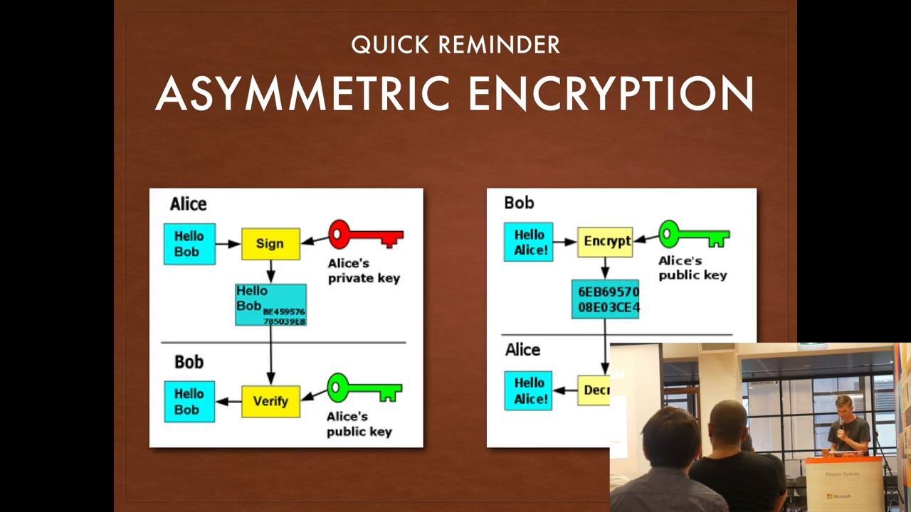
{"action": "key", "text": "Right"}
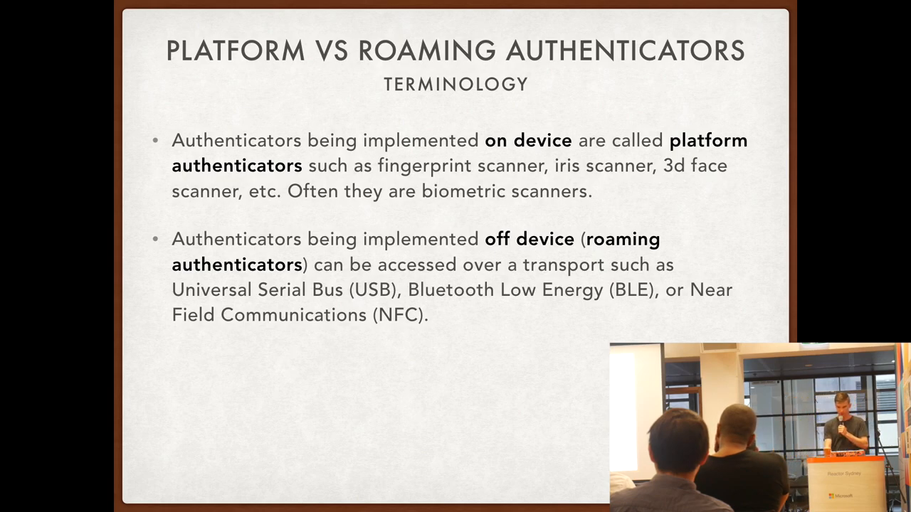
{"action": "key", "text": "Right"}
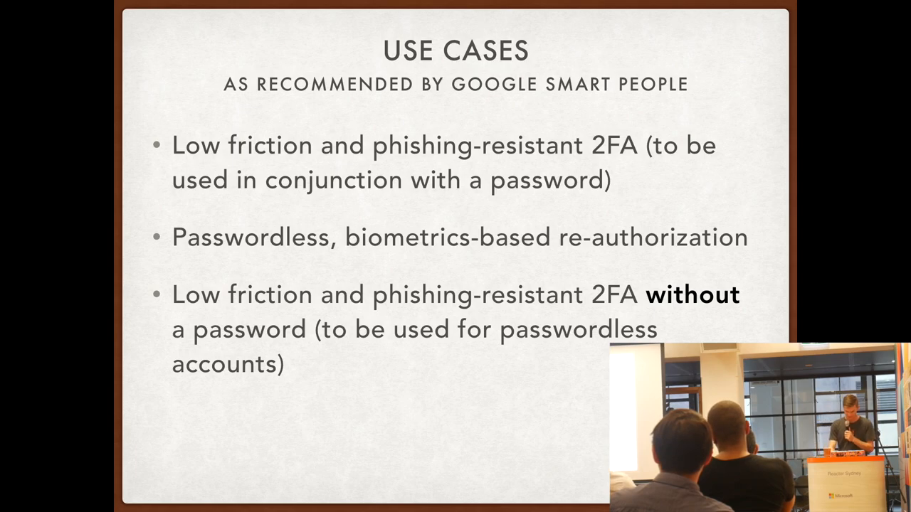
{"action": "key", "text": "right"}
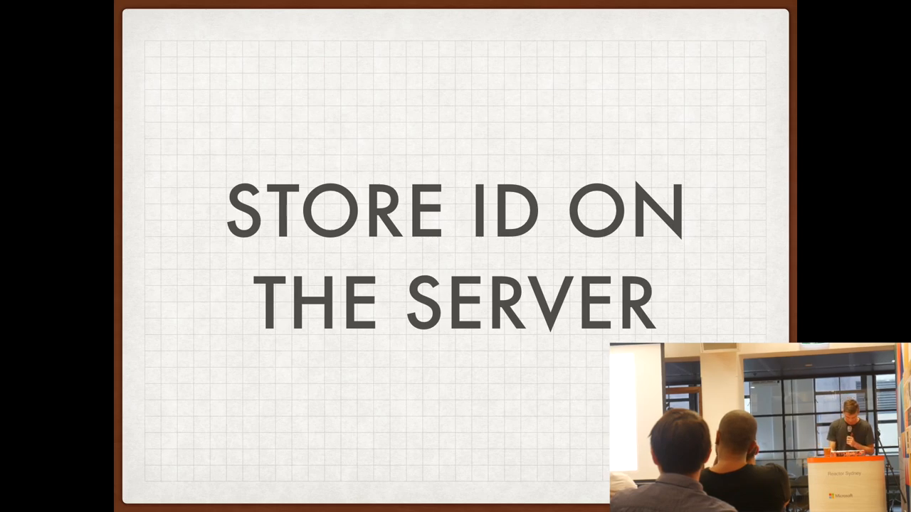
{"action": "key", "text": "Right"}
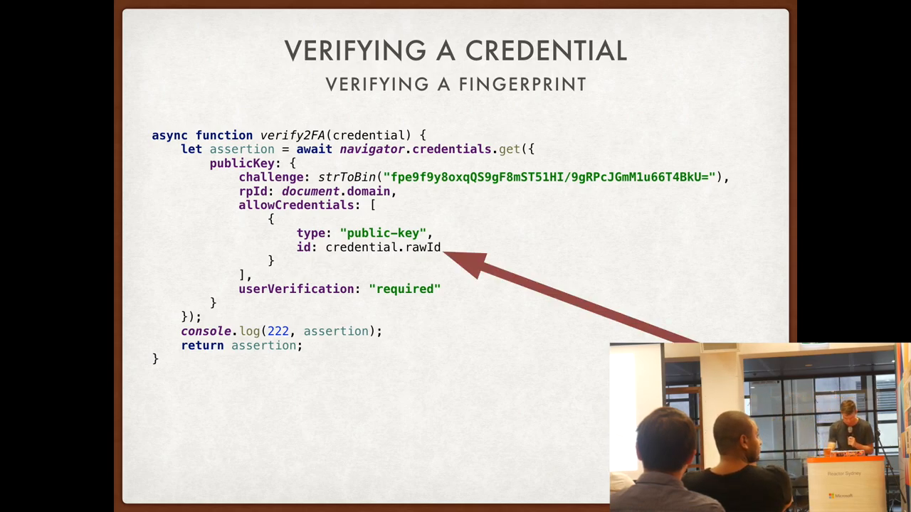
Move past the verification code slide to the live localhost app demo
{"action": "key", "text": "Right"}
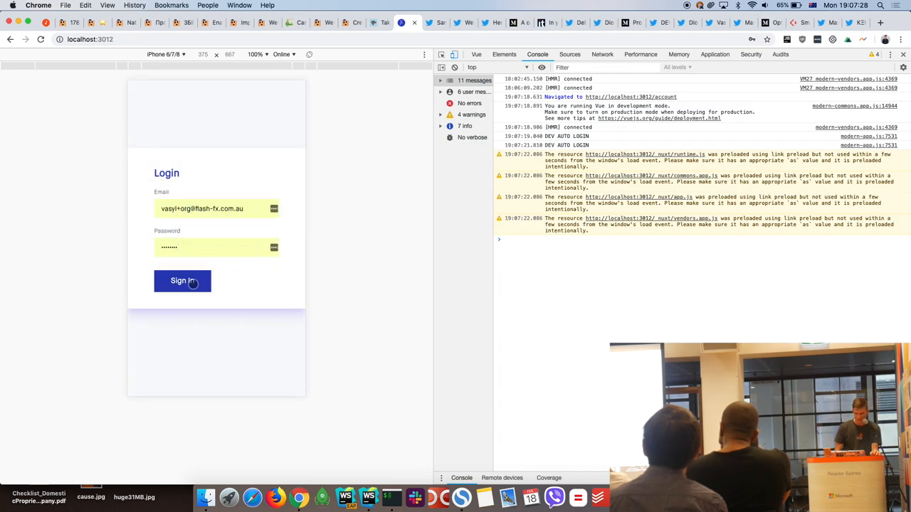
Navigate from the app's hamburger menu to the Account page
{"action": "left_click", "coordinate": [182, 281]}
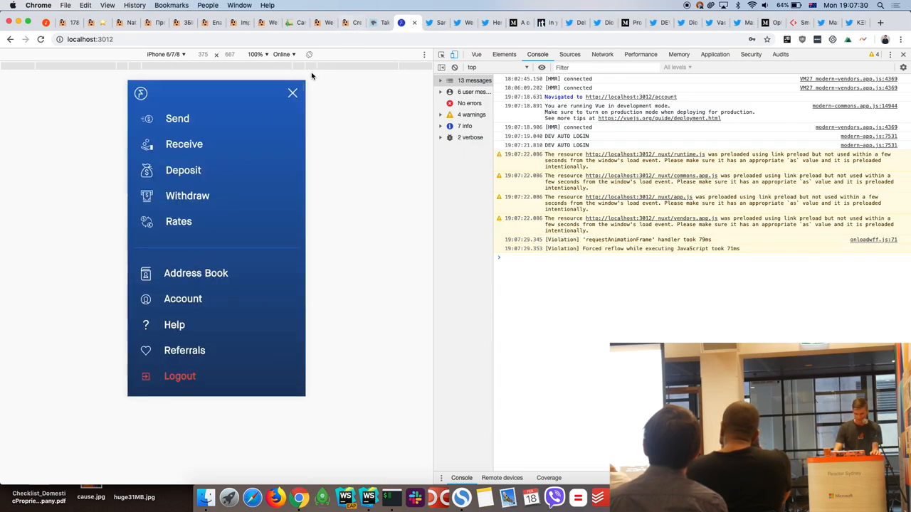
{"action": "left_click", "coordinate": [293, 92]}
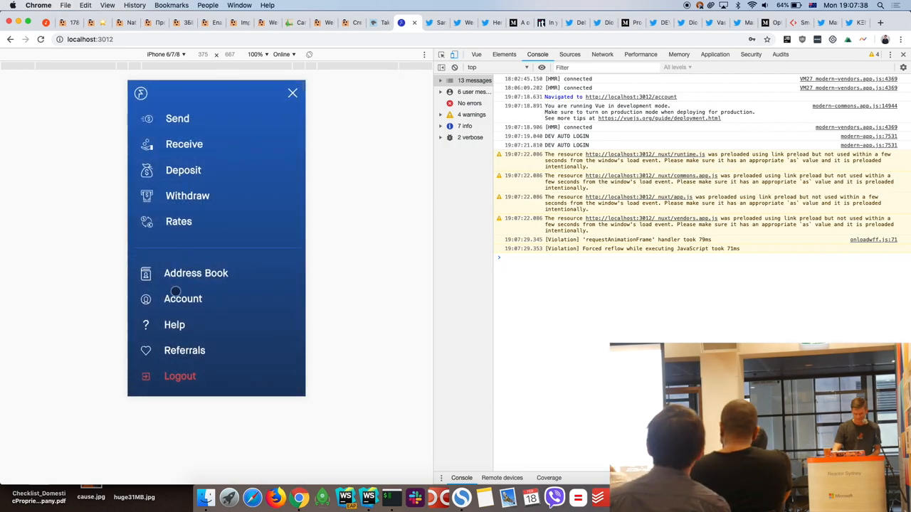
{"action": "left_click", "coordinate": [183, 299]}
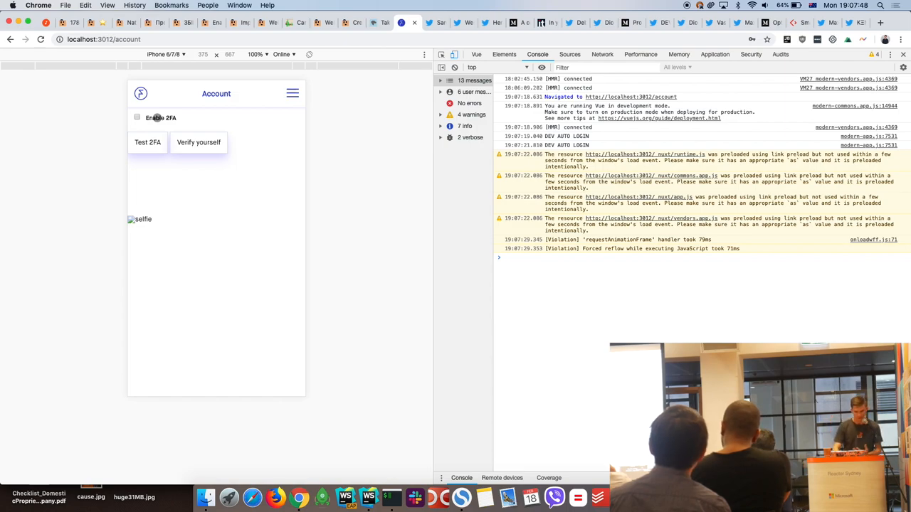
Check Enable 2FA to register a fingerprint public-key credential
{"action": "left_click", "coordinate": [136, 118]}
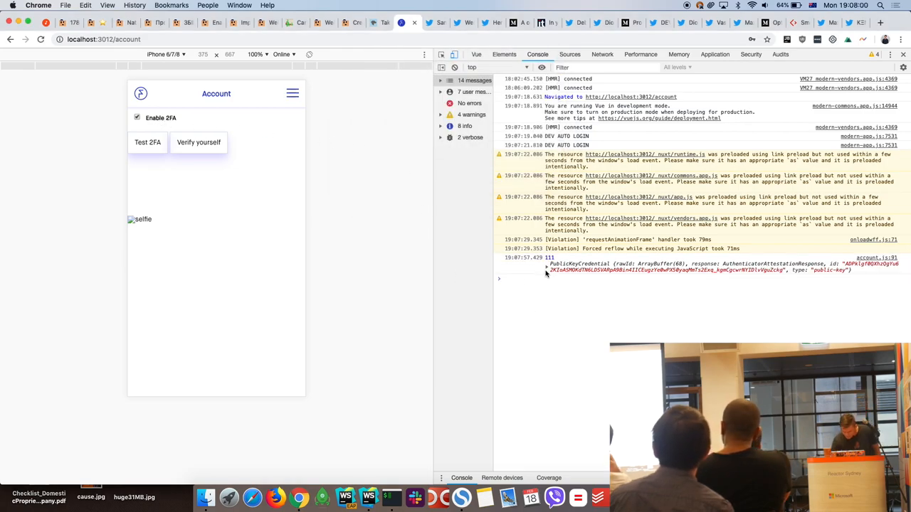
Expand the logged PublicKeyCredential, its response, and its rawId buffer in the console
{"action": "left_click", "coordinate": [546, 264]}
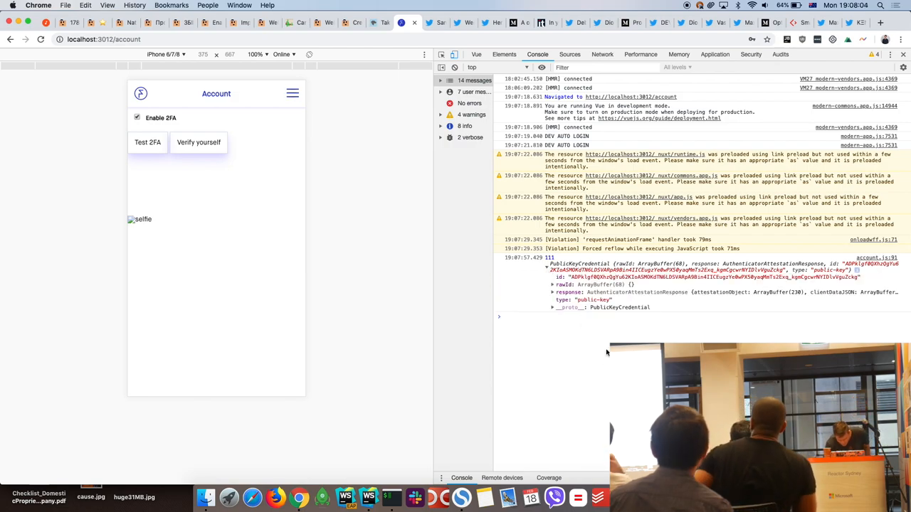
{"action": "left_click", "coordinate": [553, 292]}
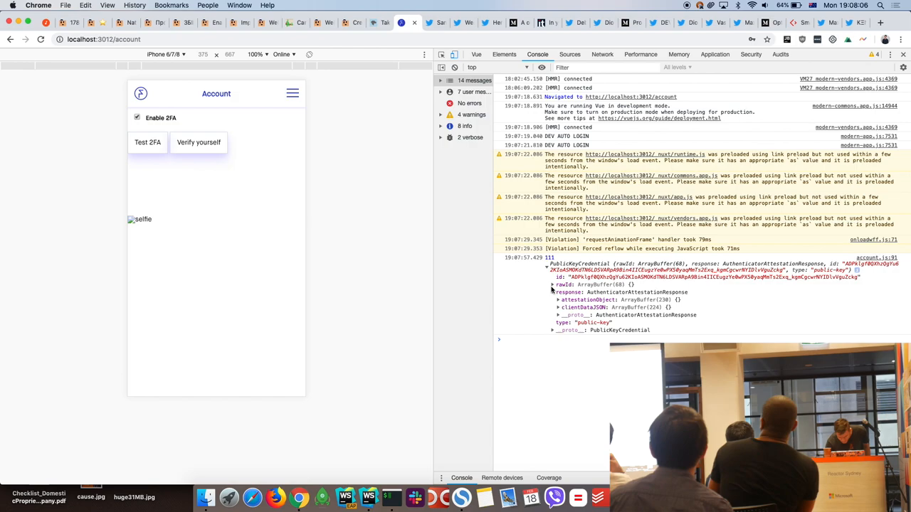
{"action": "left_click", "coordinate": [554, 285]}
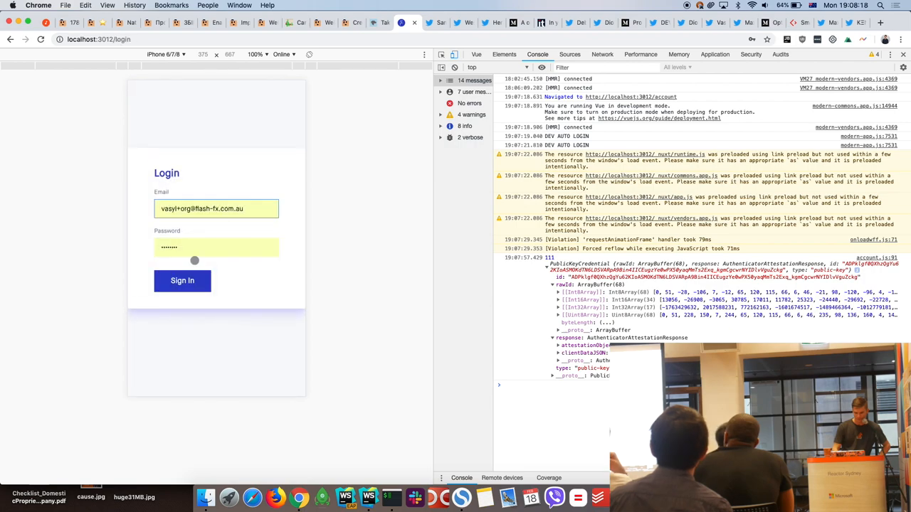
Sign in and approve the Touch ID identity prompt, logging a second credential
{"action": "left_click", "coordinate": [182, 281]}
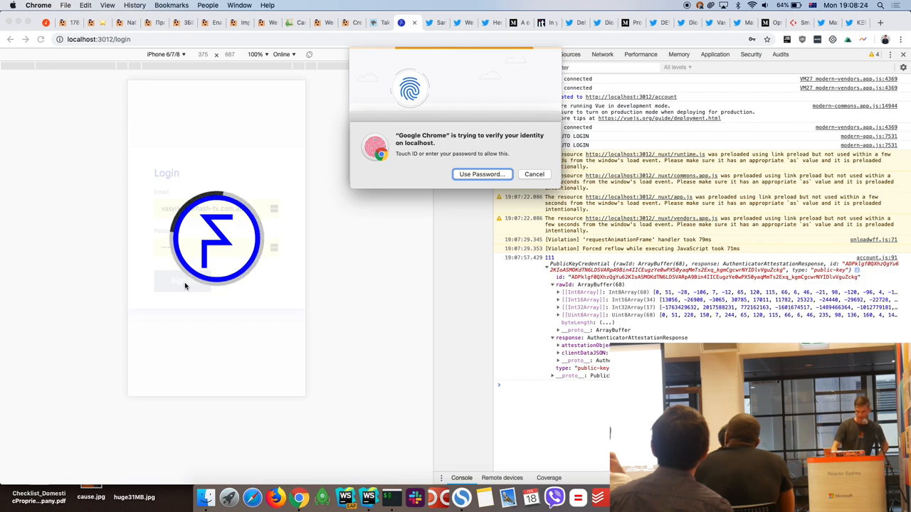
{"action": "left_click", "coordinate": [482, 174]}
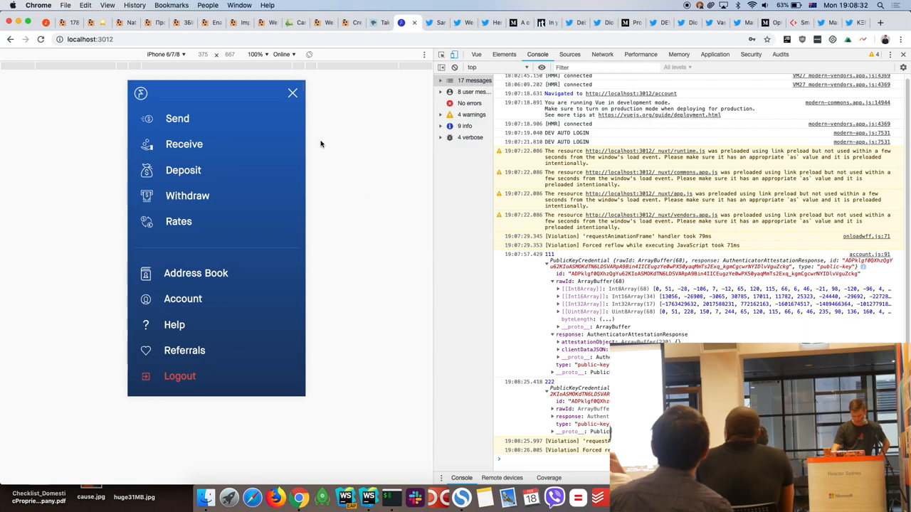
Toggle the navigation menu and go to the Account page at localhost:3012/account
{"action": "left_click", "coordinate": [292, 92]}
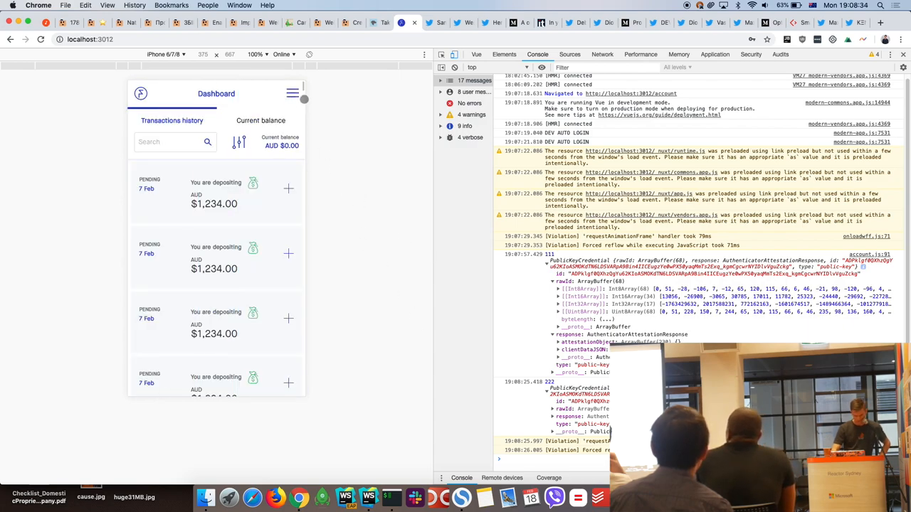
{"action": "left_click", "coordinate": [293, 93]}
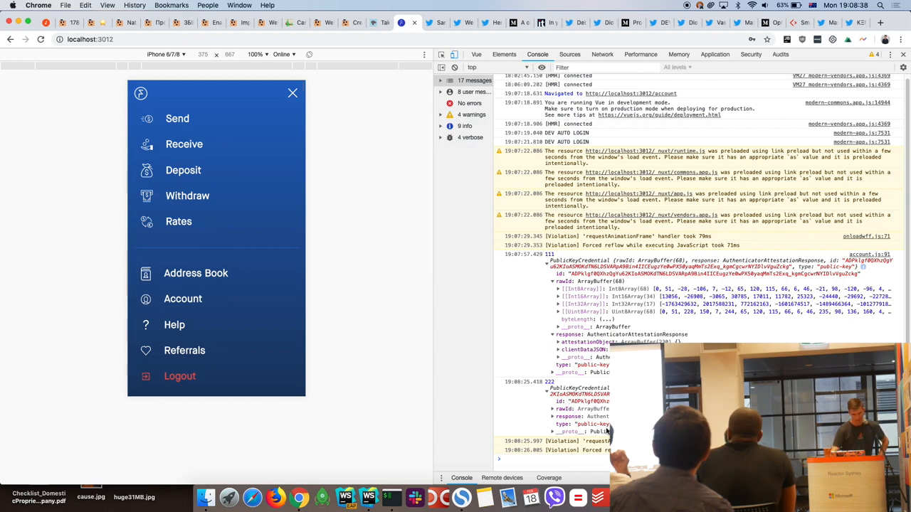
{"action": "mouse_move", "coordinate": [448, 300]}
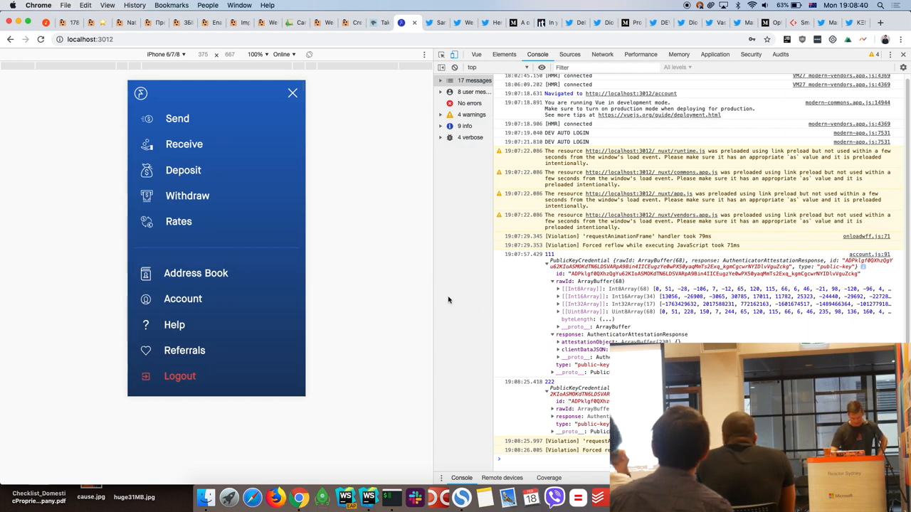
{"action": "left_click", "coordinate": [182, 299]}
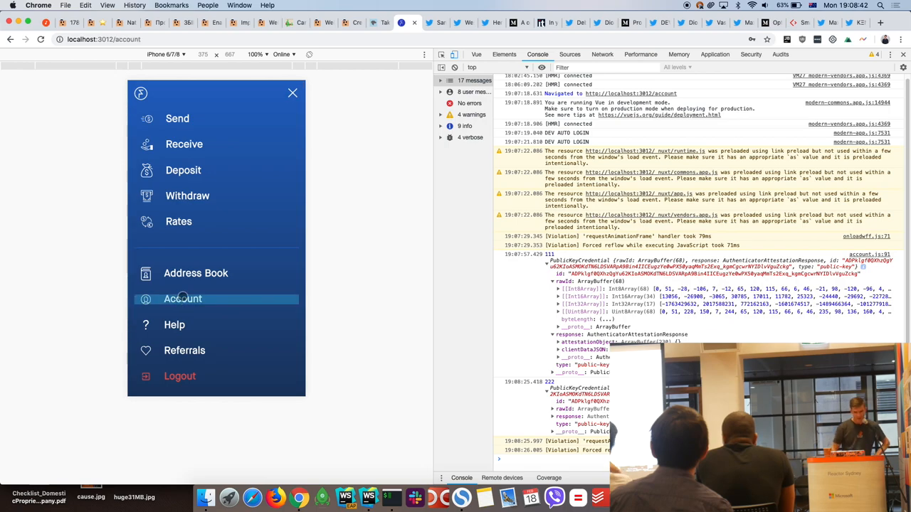
{"action": "left_click", "coordinate": [183, 299]}
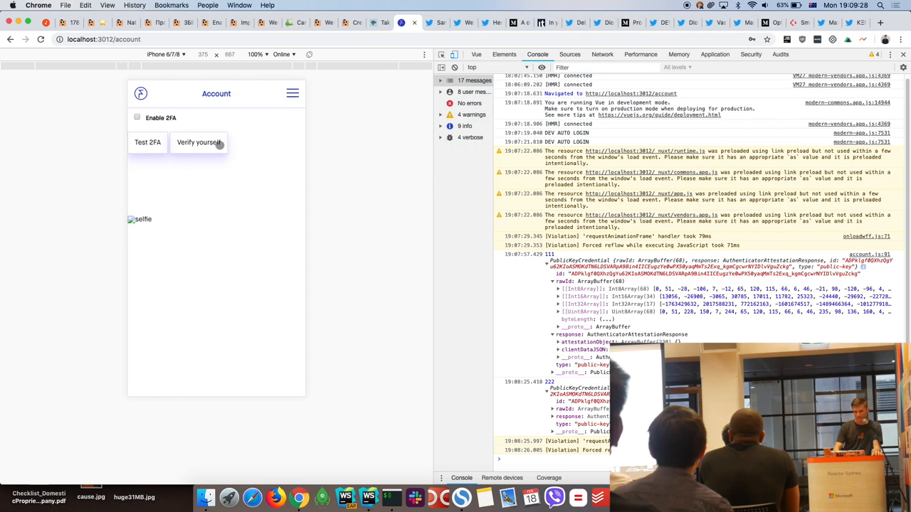
Start 'Verify yourself' and pass the Touch ID prompt to capture a selfie
{"action": "left_click", "coordinate": [199, 143]}
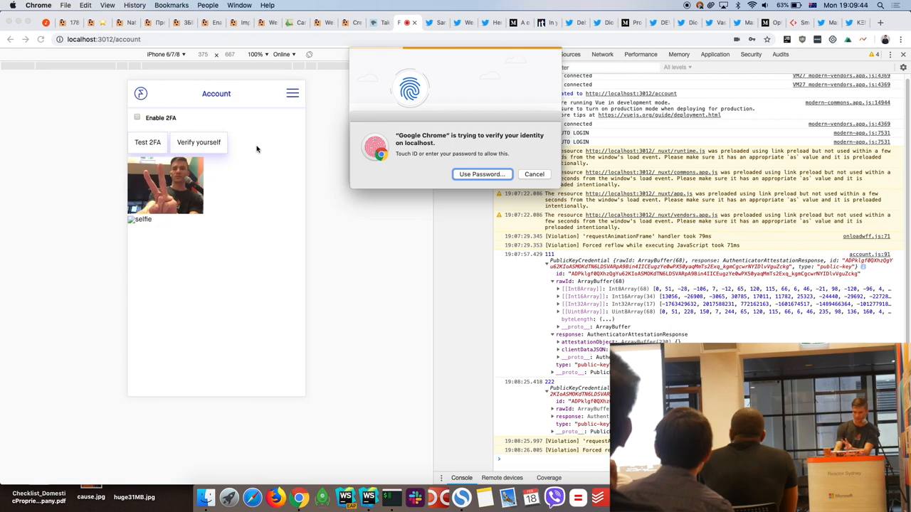
{"action": "left_click", "coordinate": [481, 175]}
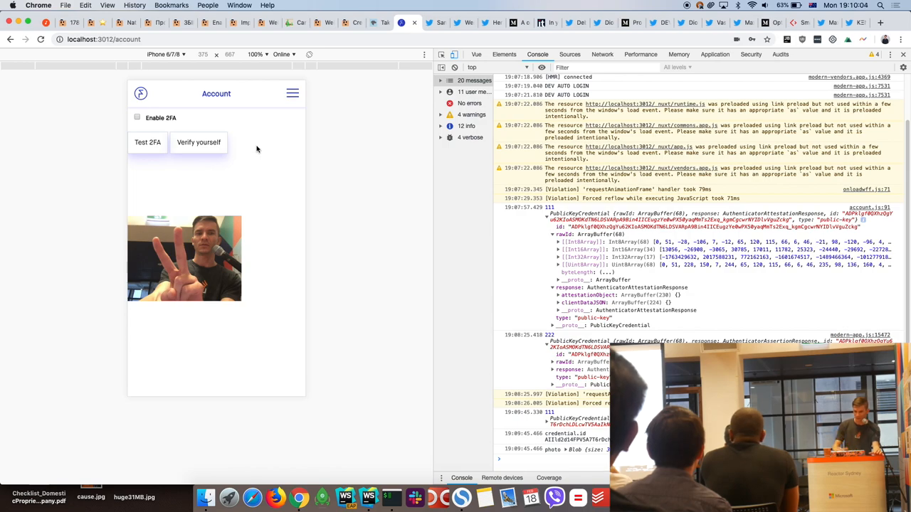
{"action": "mouse_move", "coordinate": [249, 161]}
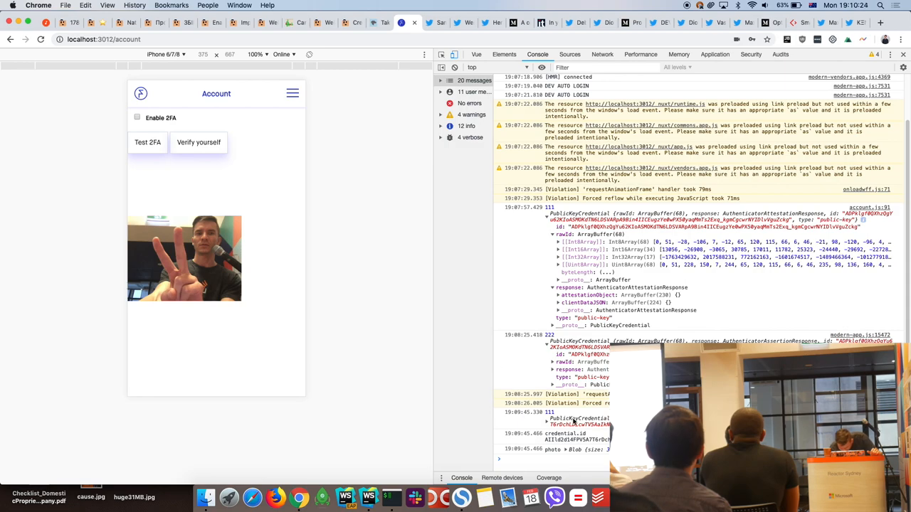
{"action": "mouse_move", "coordinate": [367, 497]}
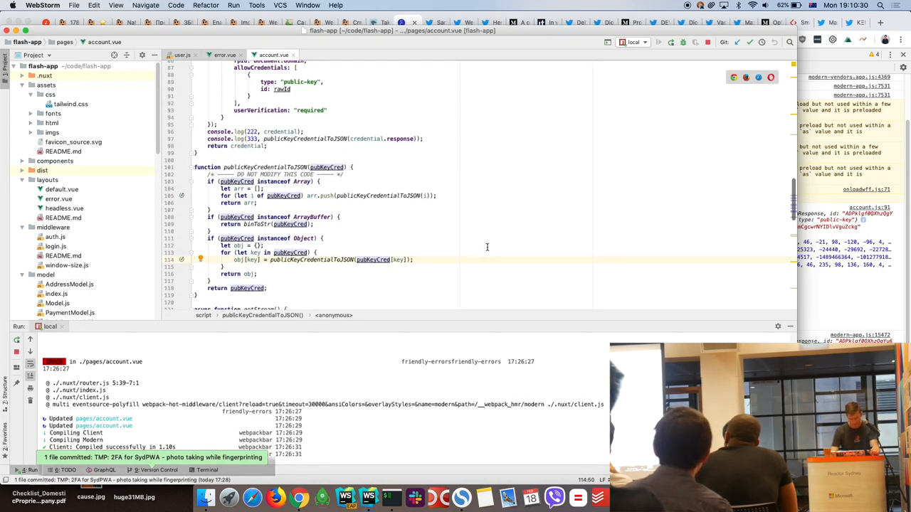
{"action": "scroll", "scroll_direction": "down", "scroll_amount": 3}
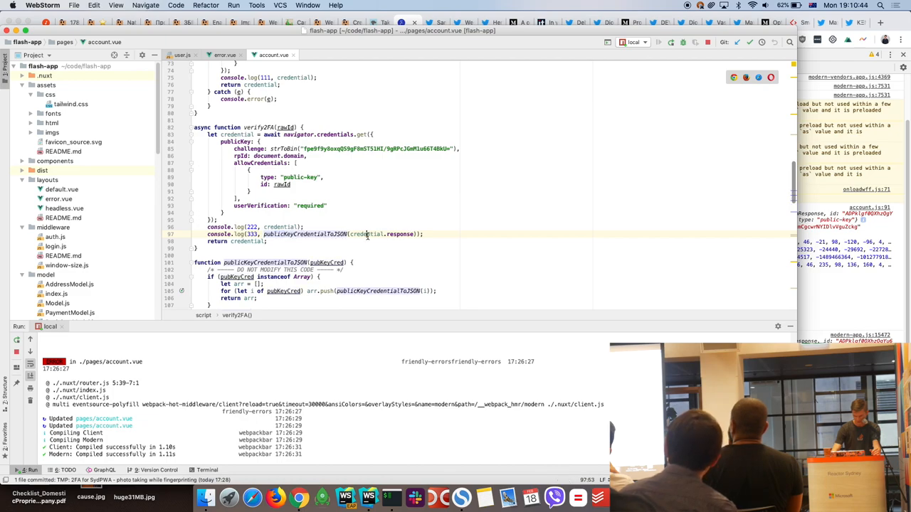
{"action": "double_click", "coordinate": [400, 235]}
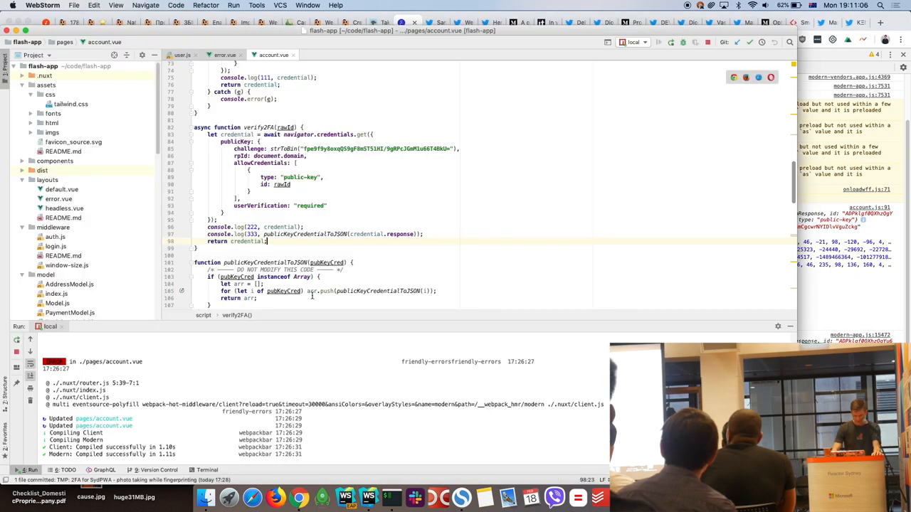
{"action": "scroll", "scroll_direction": "down", "scroll_amount": 3}
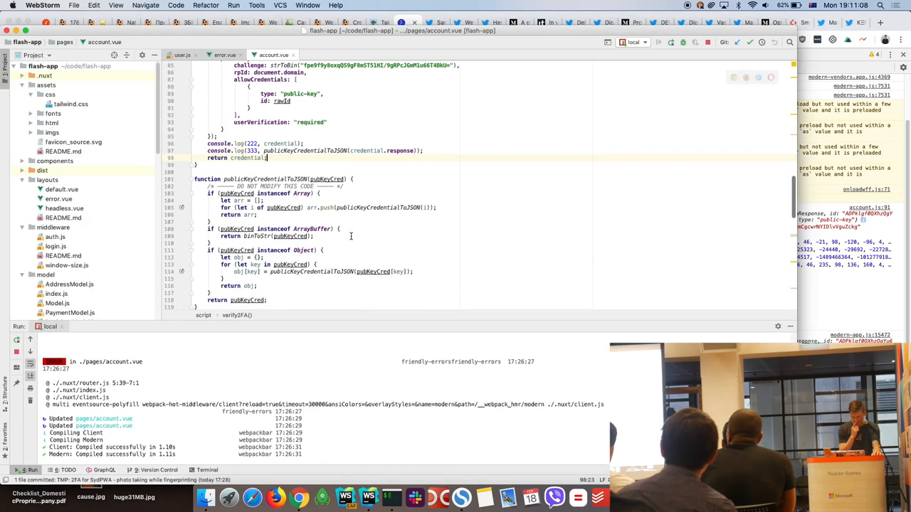